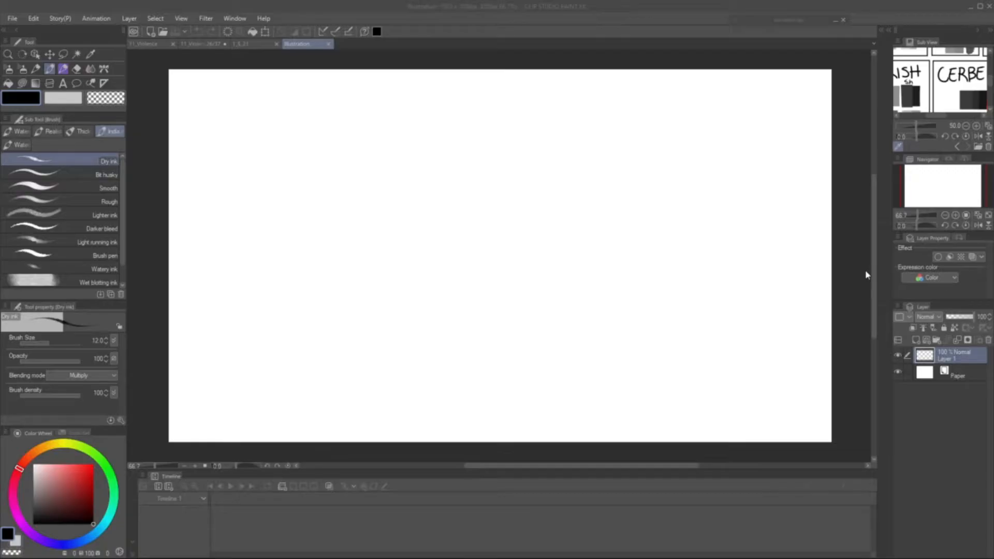
mouse_move(661, 287)
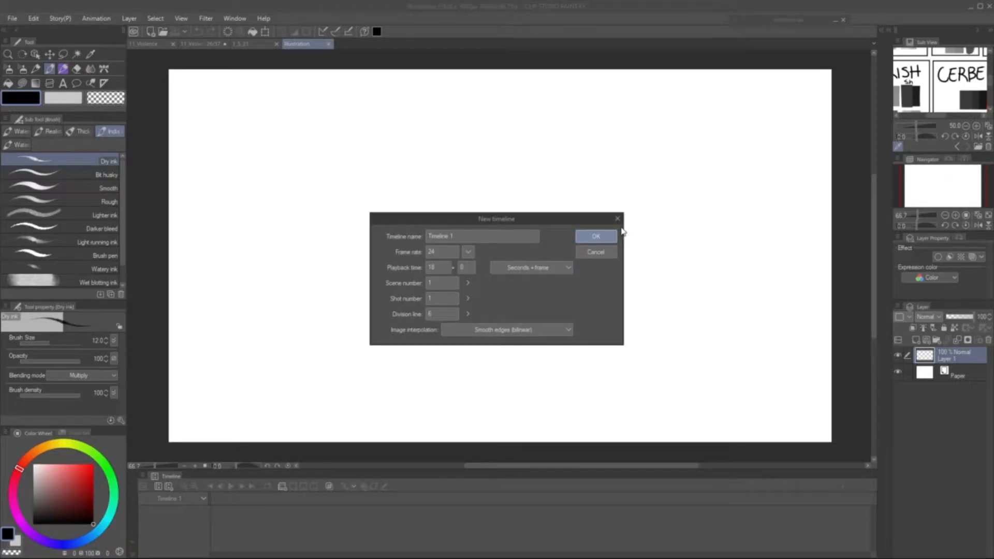
Create the timeline, add a cel to the animation folder and draw a black circle on it
left_click(594, 236)
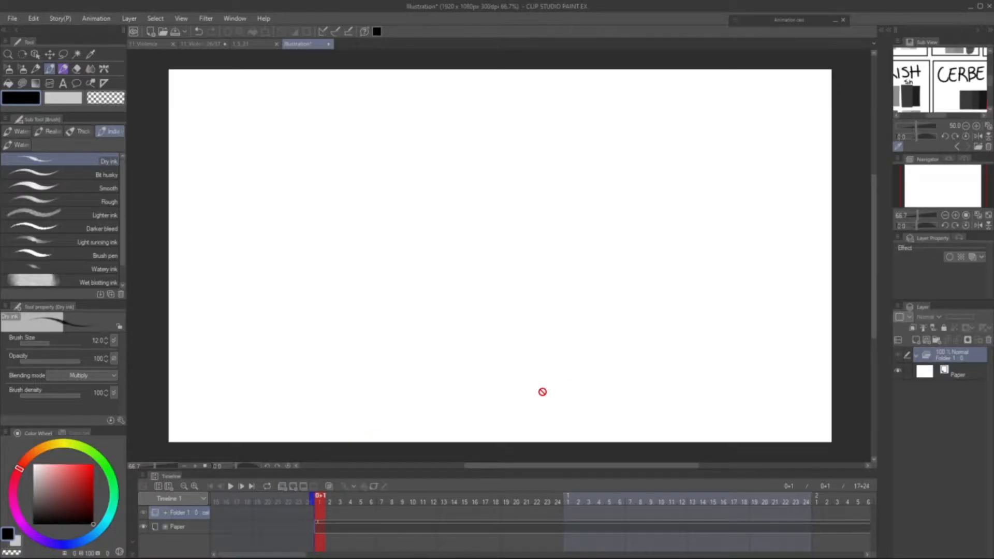
right_click(319, 512)
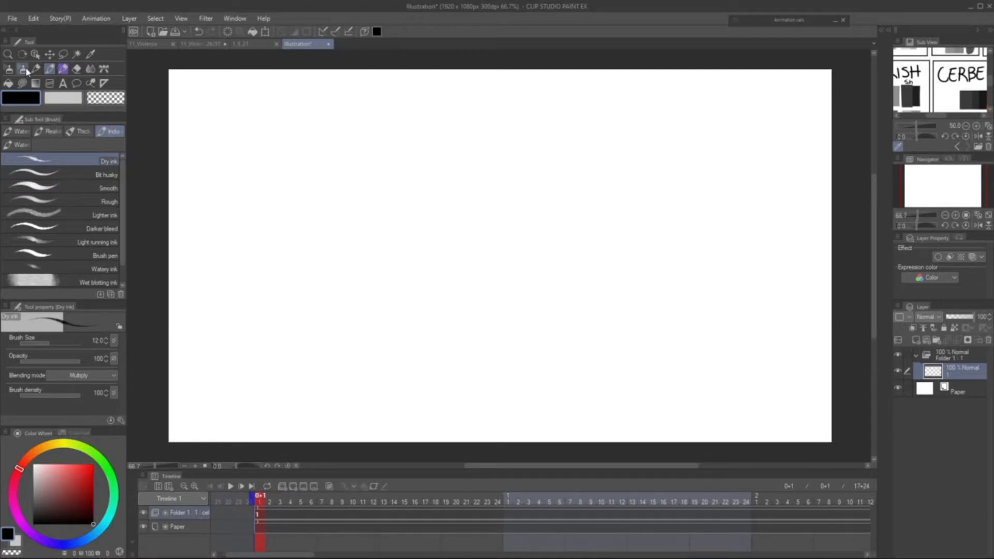
left_click_drag(431, 149, 419, 153)
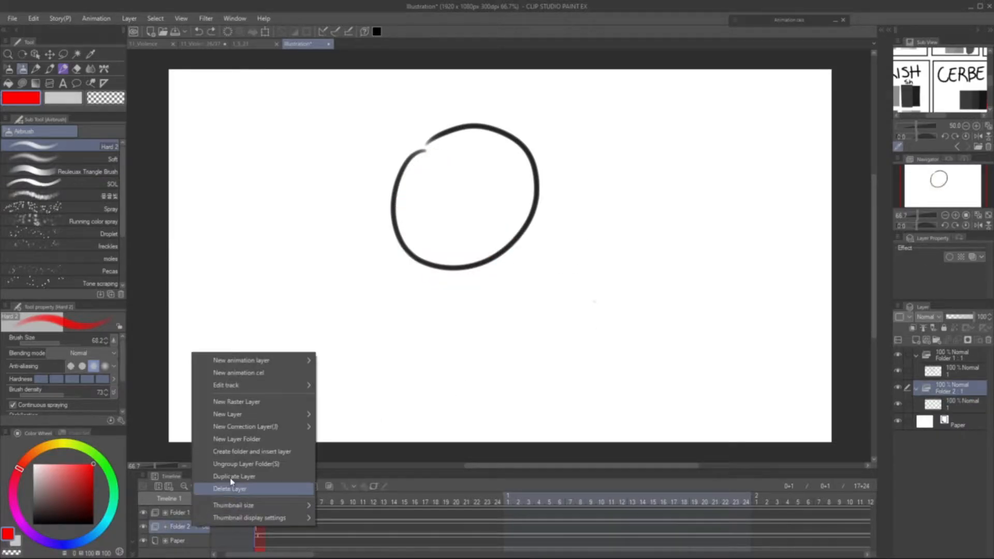
Delete Folder 2 and set up four cel subfolders in Folder 1 assigned along the timeline
left_click(230, 488)
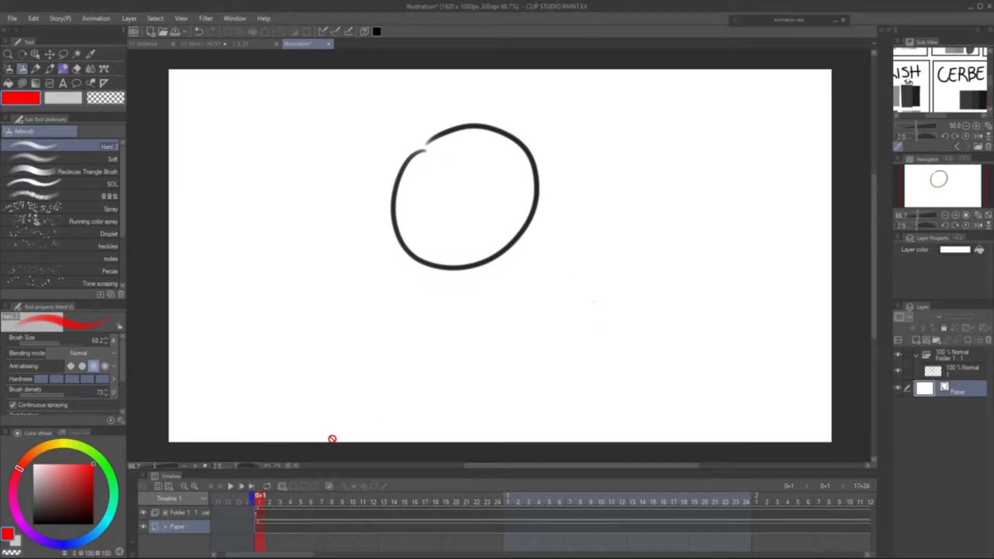
left_click(957, 372)
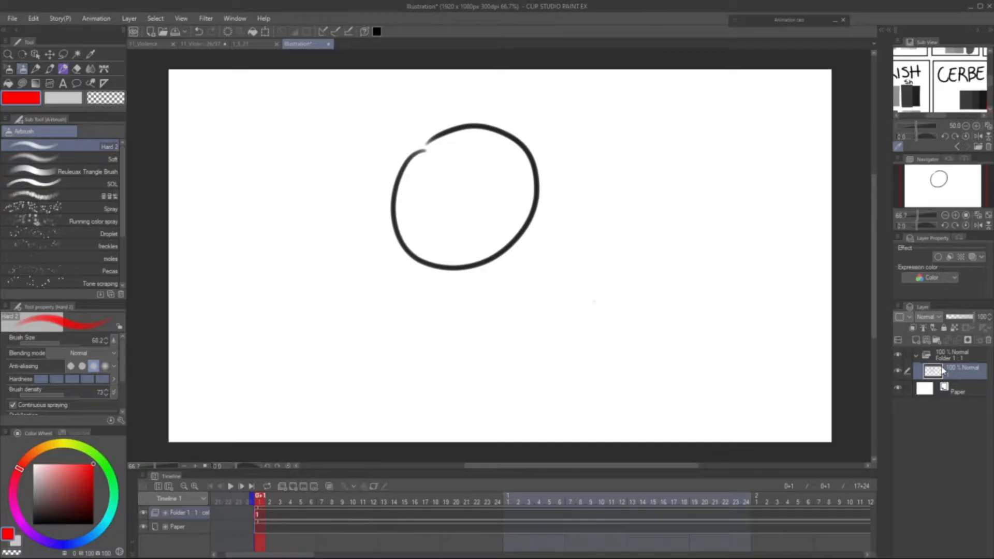
left_click(913, 327)
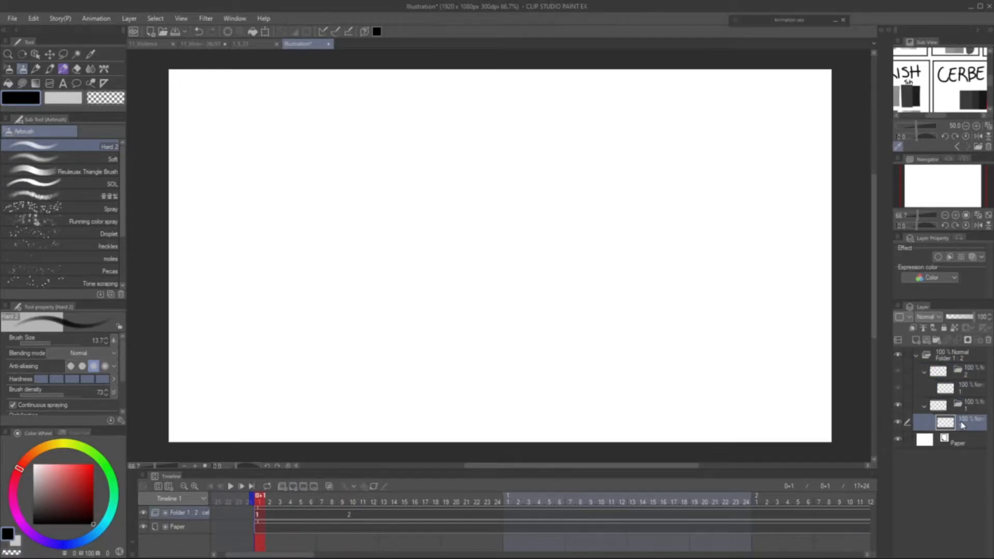
left_click_drag(433, 149, 569, 182)
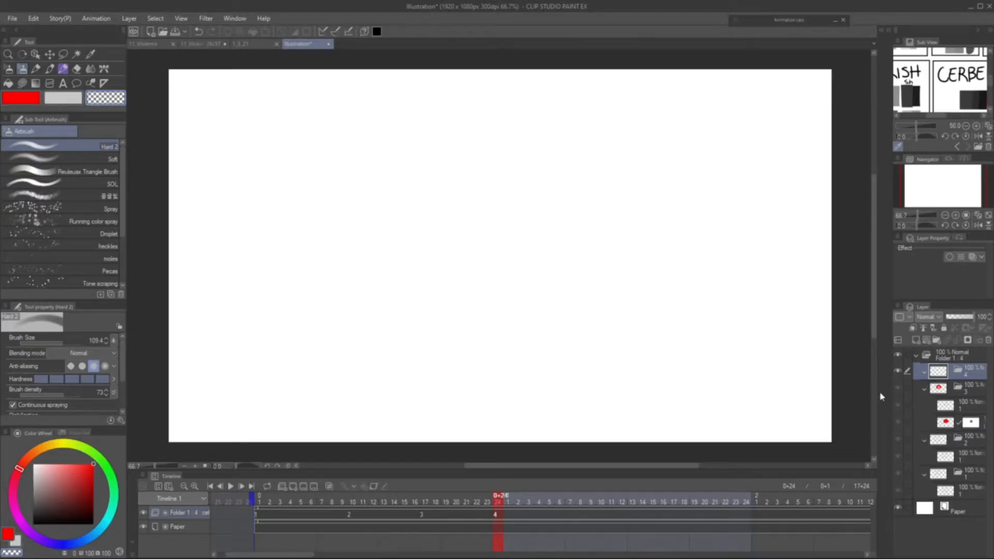
mouse_move(969, 388)
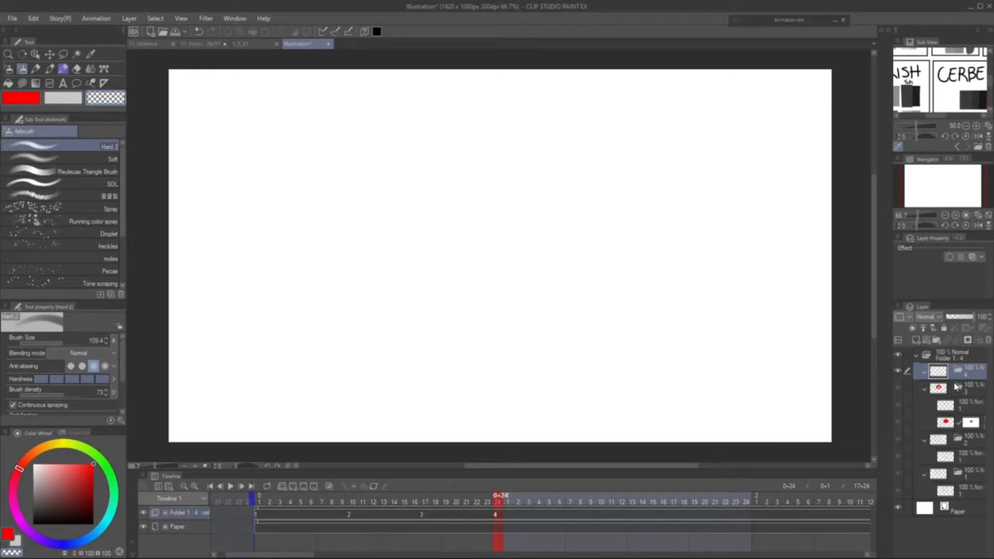
Repeat the smiley's 1-2-3 cel sequence across the track, play it back and stop playback
left_click_drag(457, 149, 548, 279)
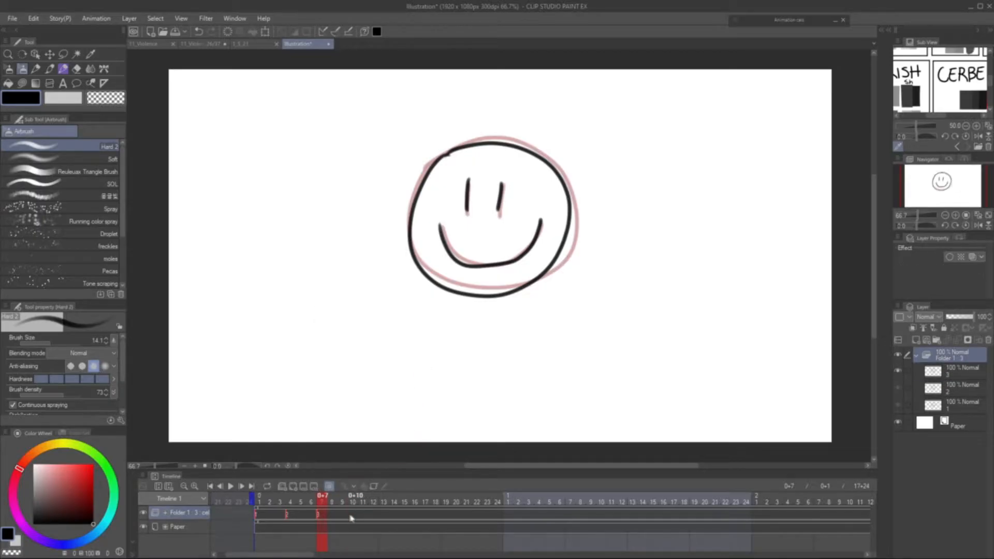
right_click(351, 517)
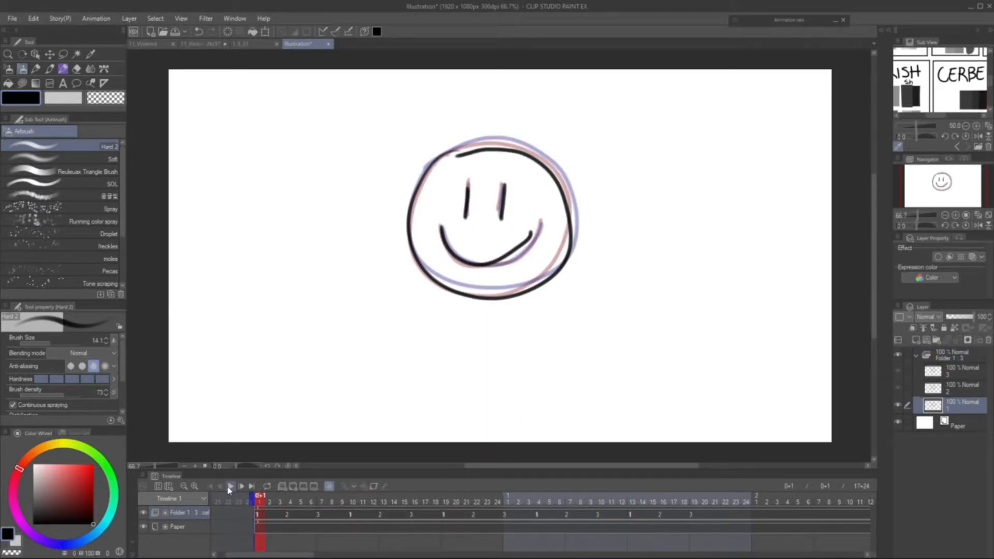
left_click(231, 486)
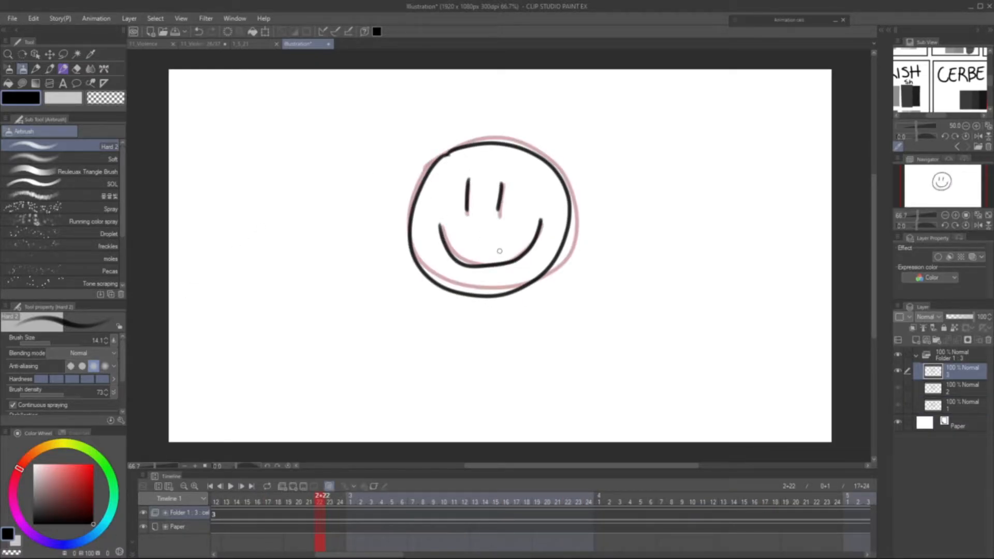
left_click(241, 44)
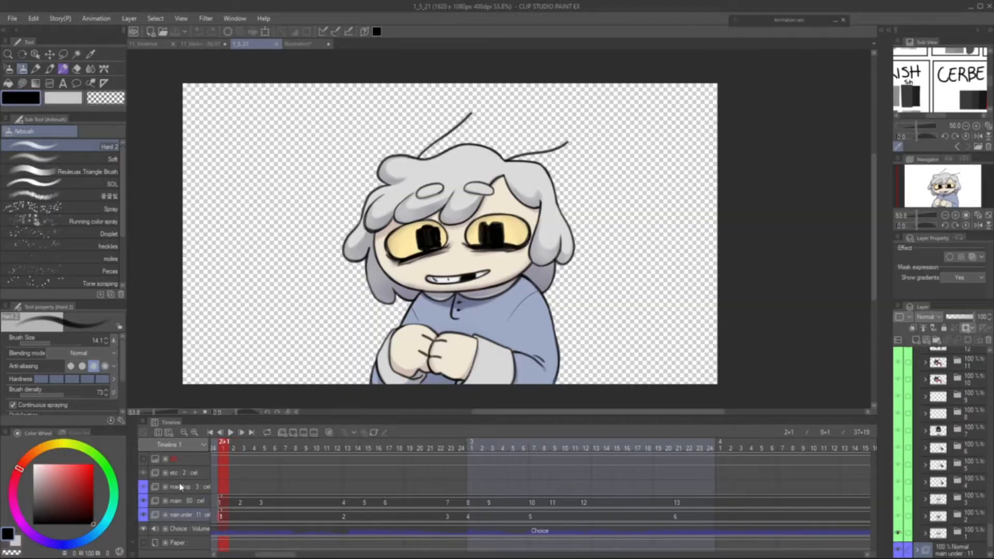
Scrub the character animation's timeline to preview the hooded character and nearby frames
left_click(360, 448)
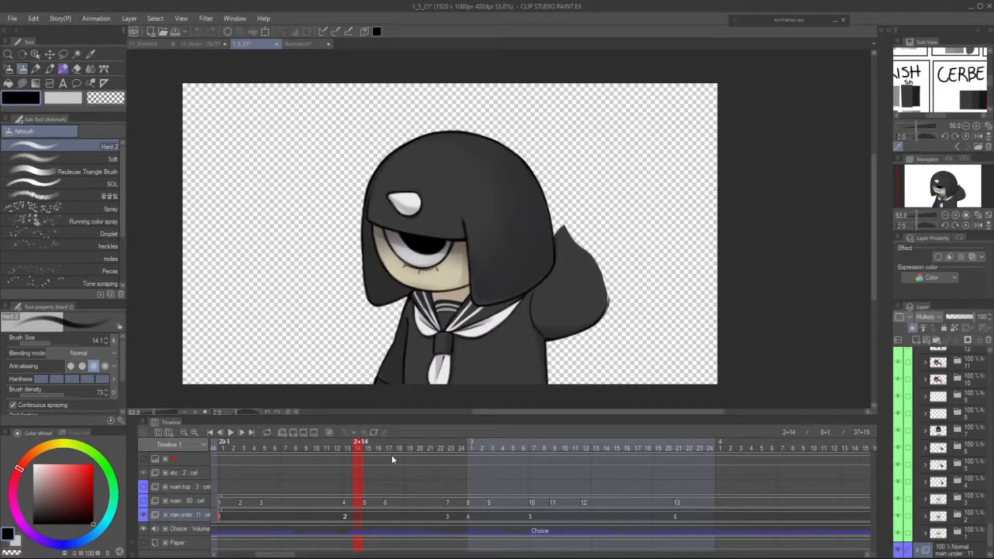
left_click(469, 448)
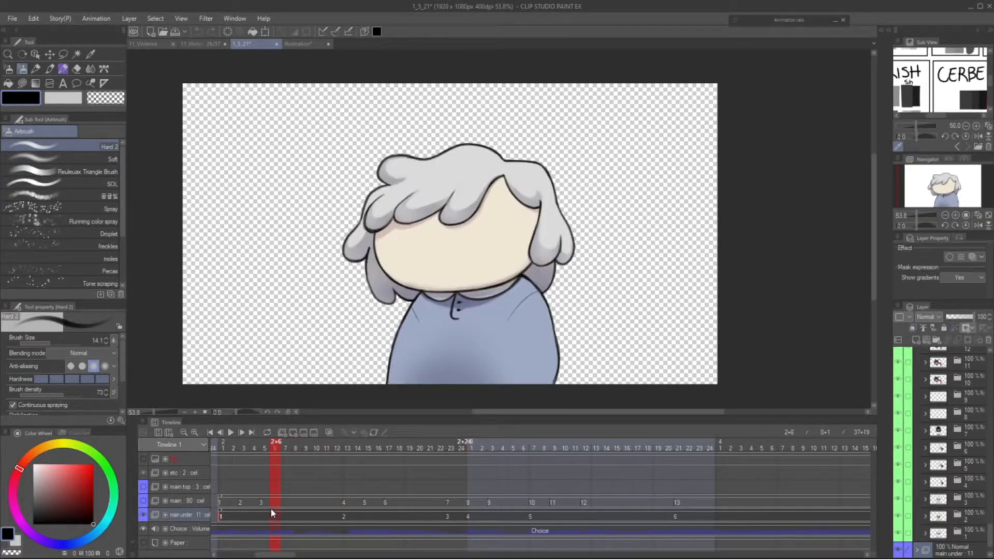
left_click(307, 448)
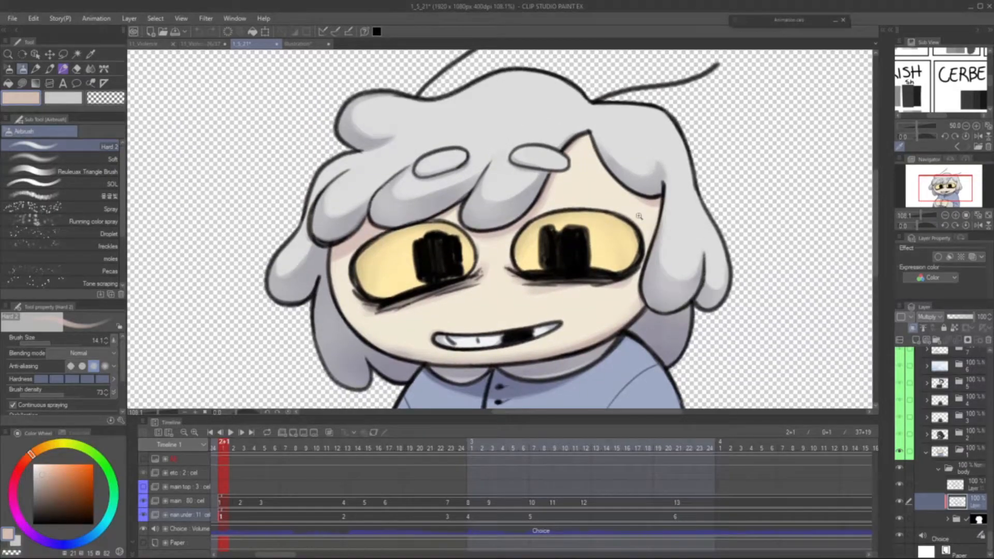
Move to second 16 and flip between the SMACK burst and caped character frames
scroll("down", 3)
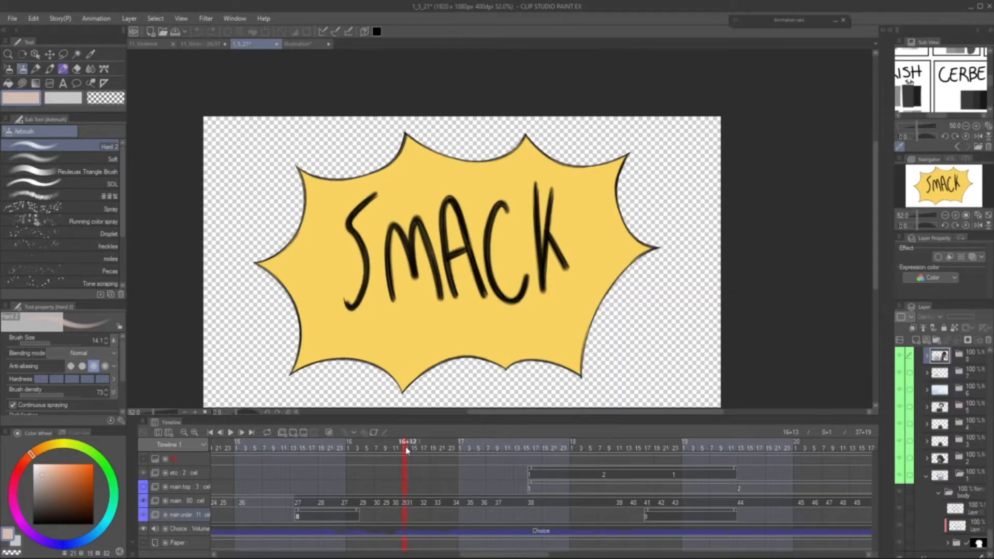
left_click(454, 441)
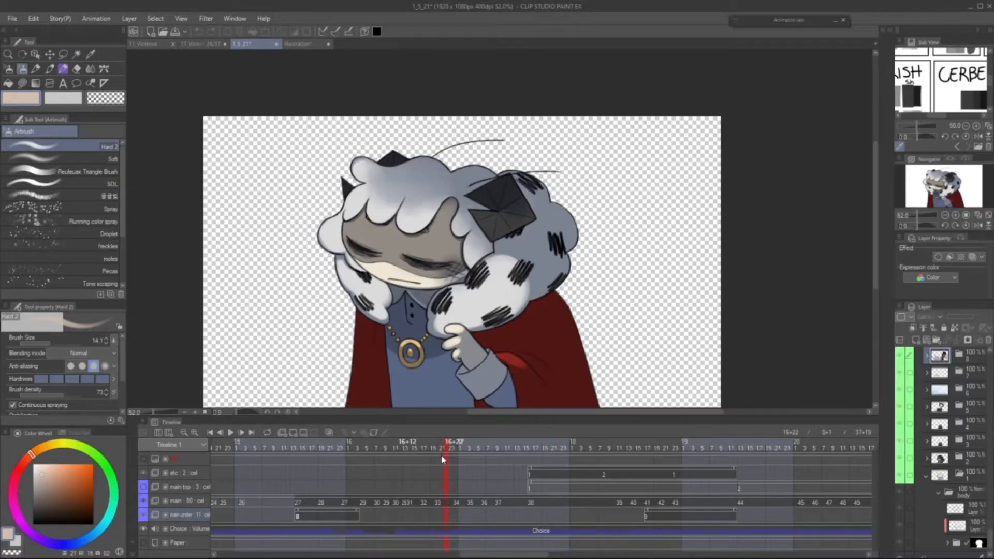
left_click(511, 448)
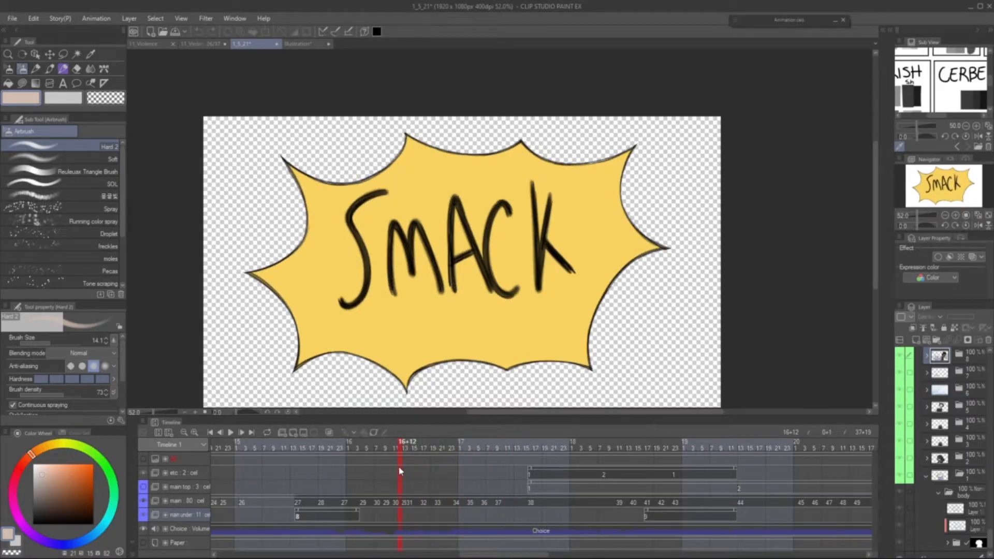
left_click(411, 505)
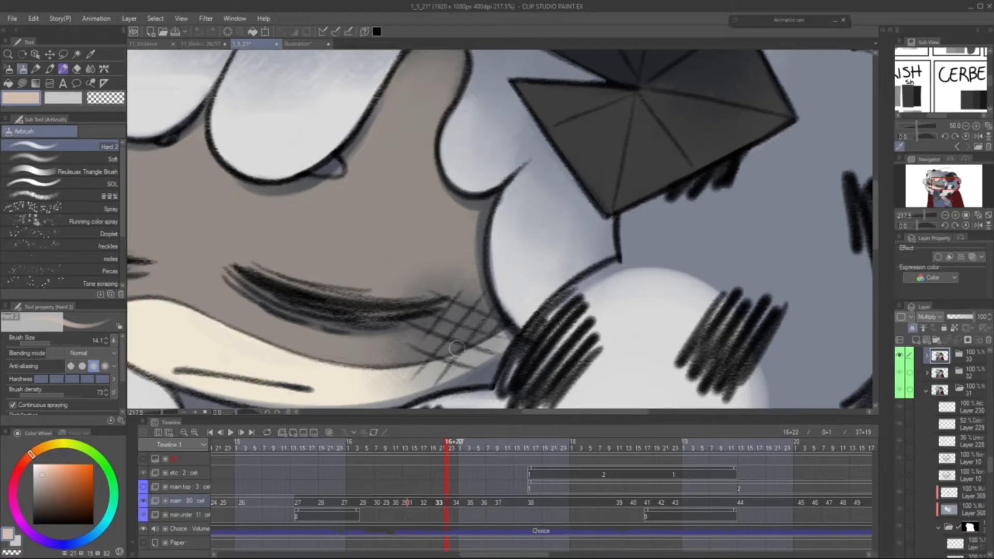
Compare the caped character's eye cels 32–35: glowing, closed, open, half-open, then head-down 16+20
left_click(425, 442)
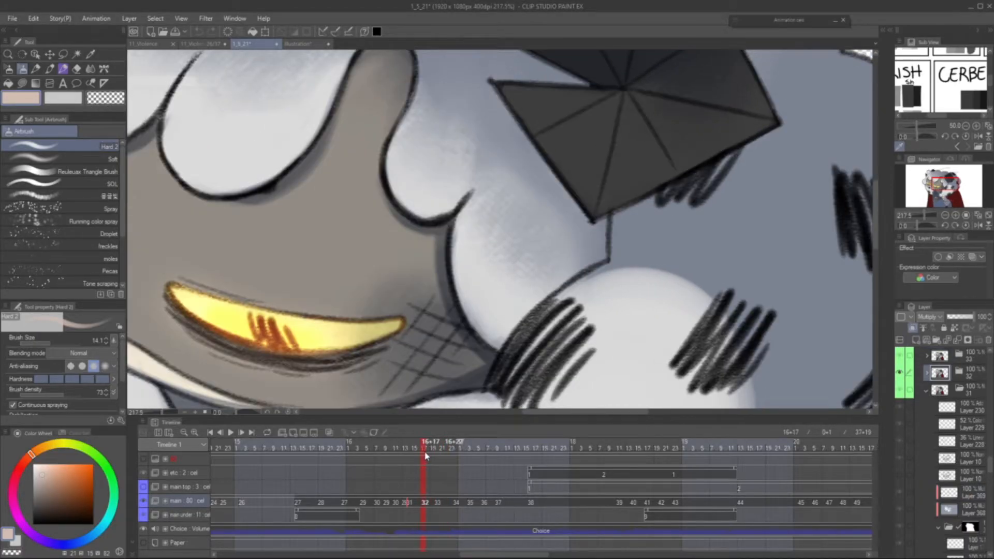
left_click(442, 454)
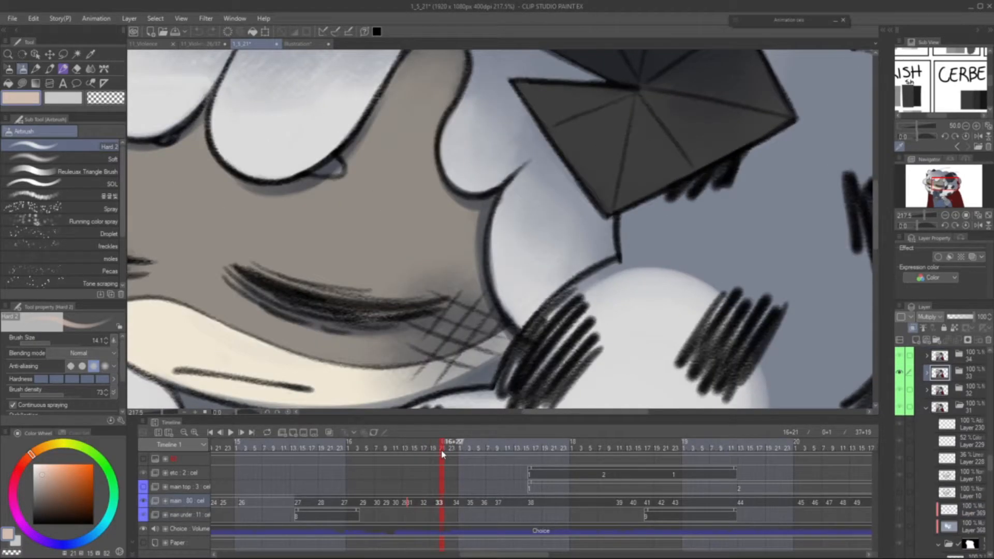
left_click(486, 450)
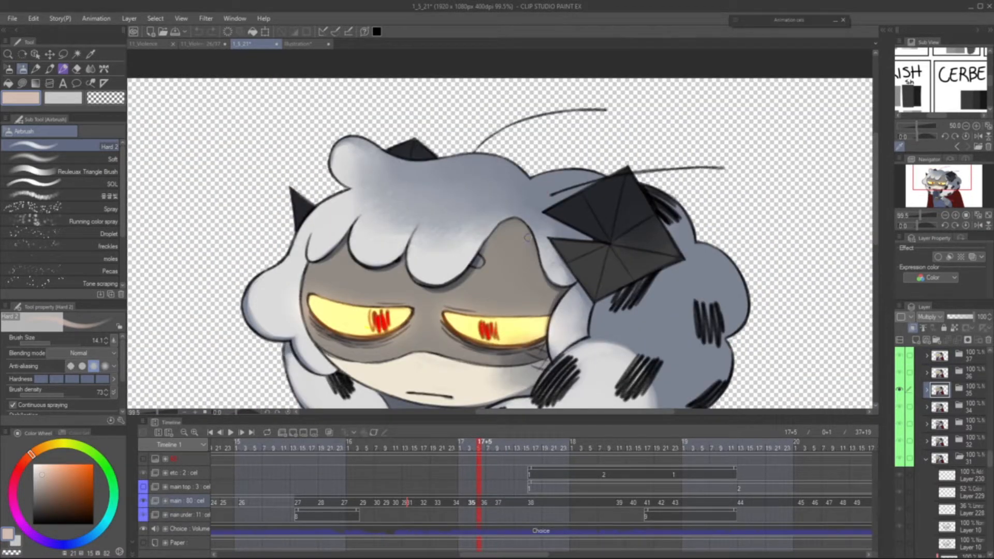
left_click(442, 447)
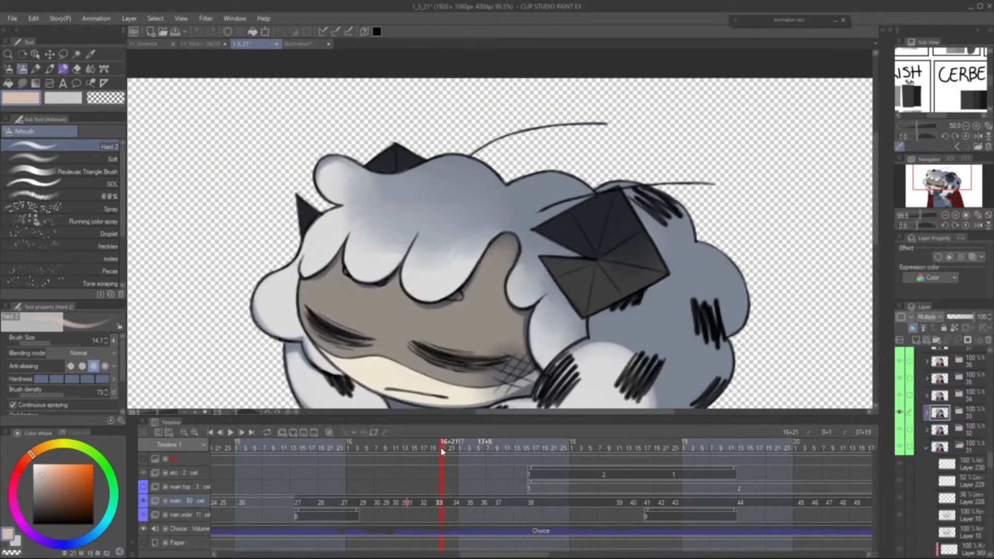
left_click(462, 441)
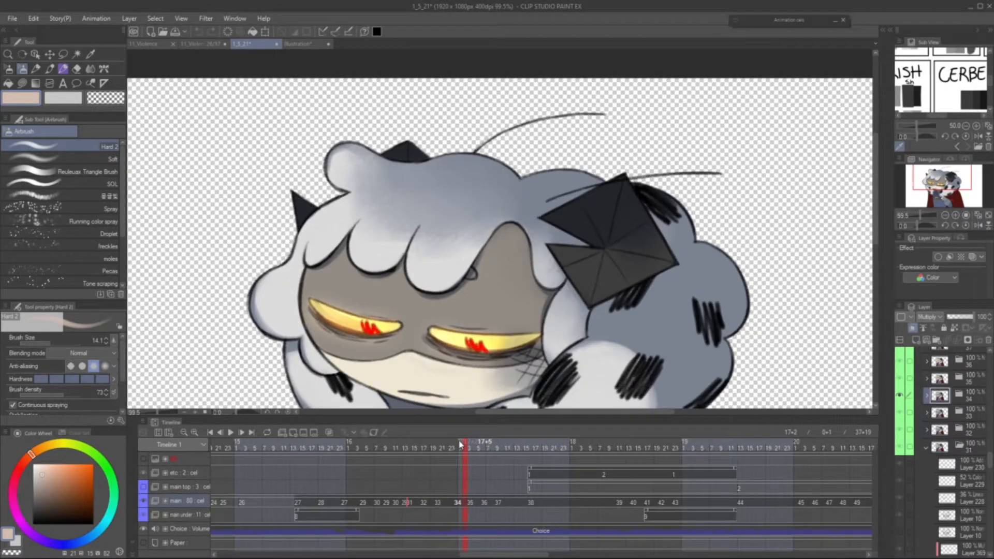
left_click(444, 441)
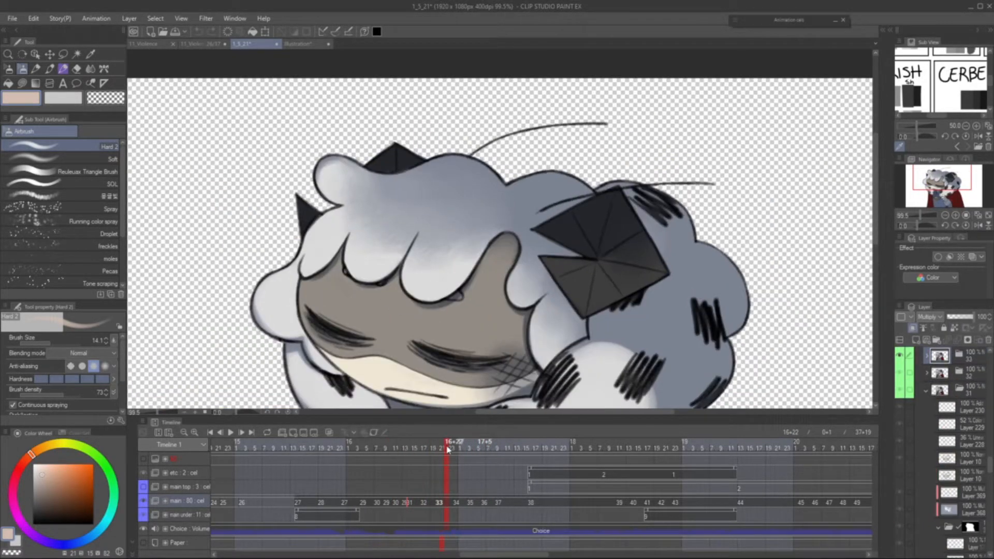
Flip between the horned character's glowing stare and head-down frames, then jump to the hooded figure at second 25
left_click(466, 448)
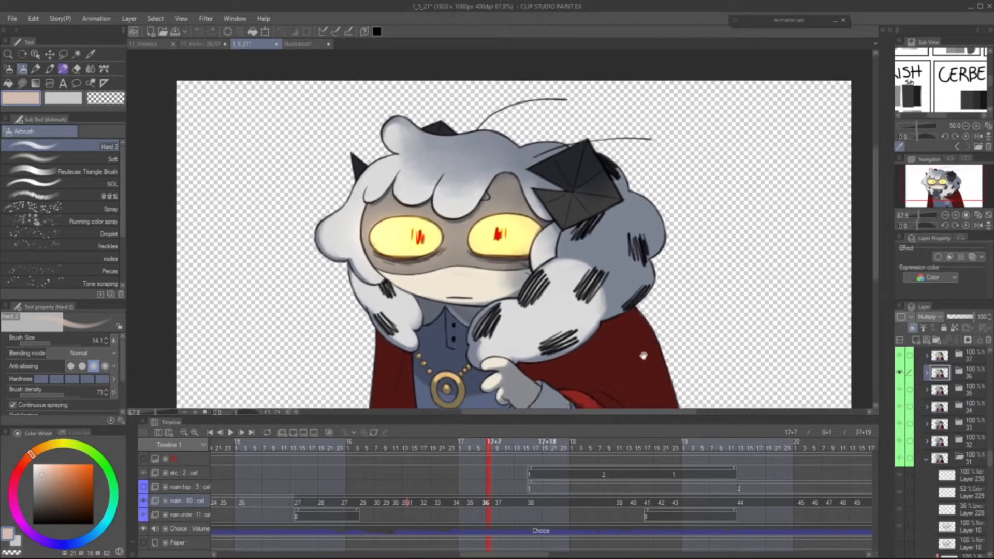
left_click(424, 449)
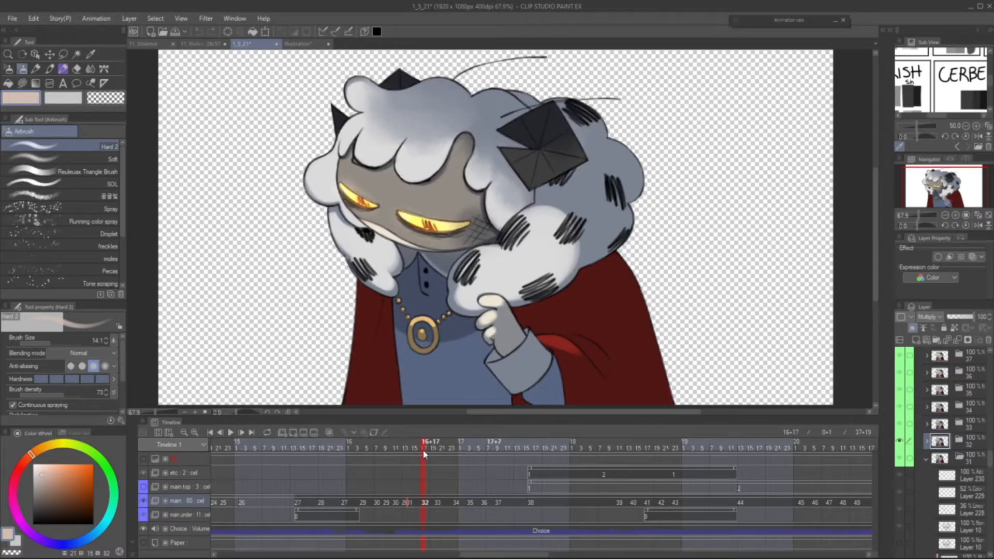
left_click(492, 441)
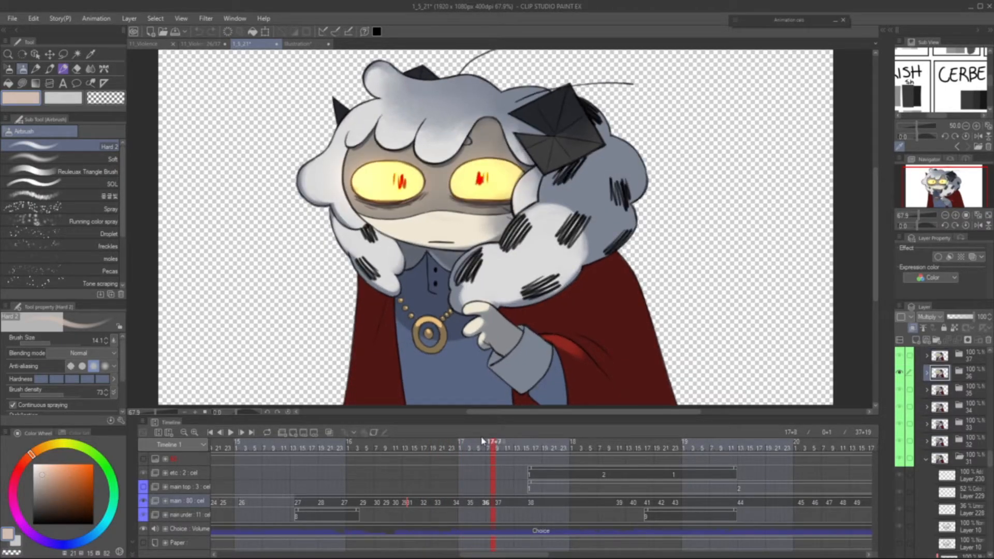
left_click(507, 441)
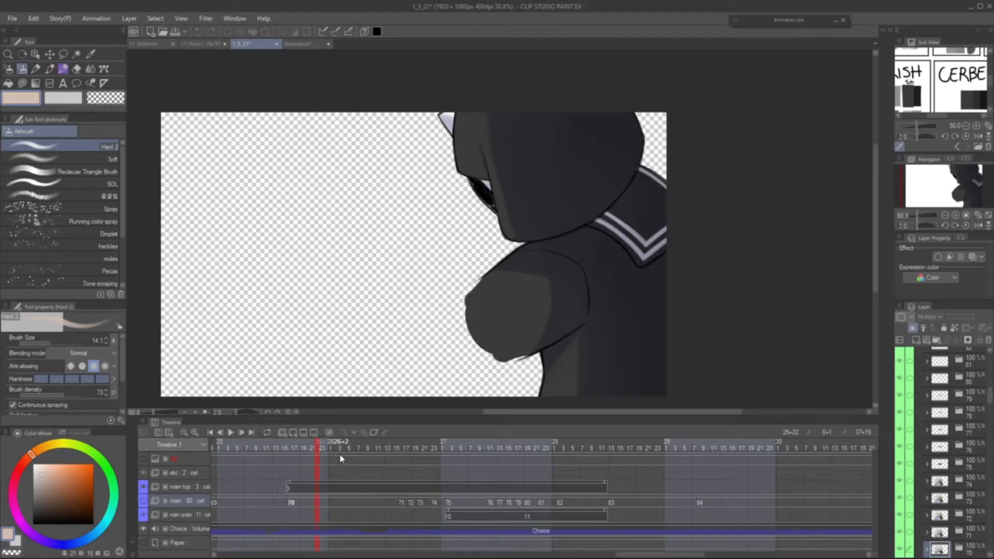
Step through the grabbing shot around second 27: grab, wail, frame 27+2, main under cels, 27+6, squished face
left_click(448, 448)
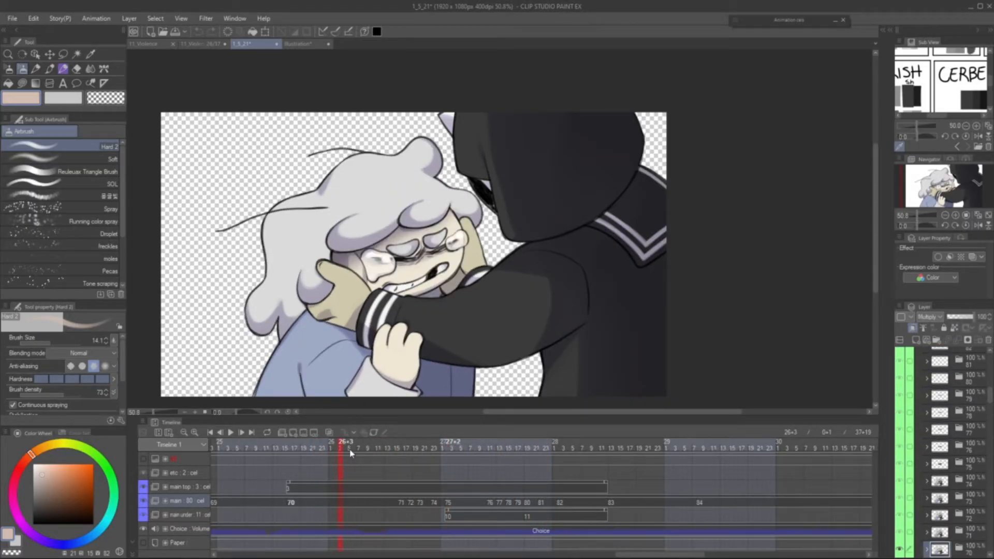
left_click(470, 448)
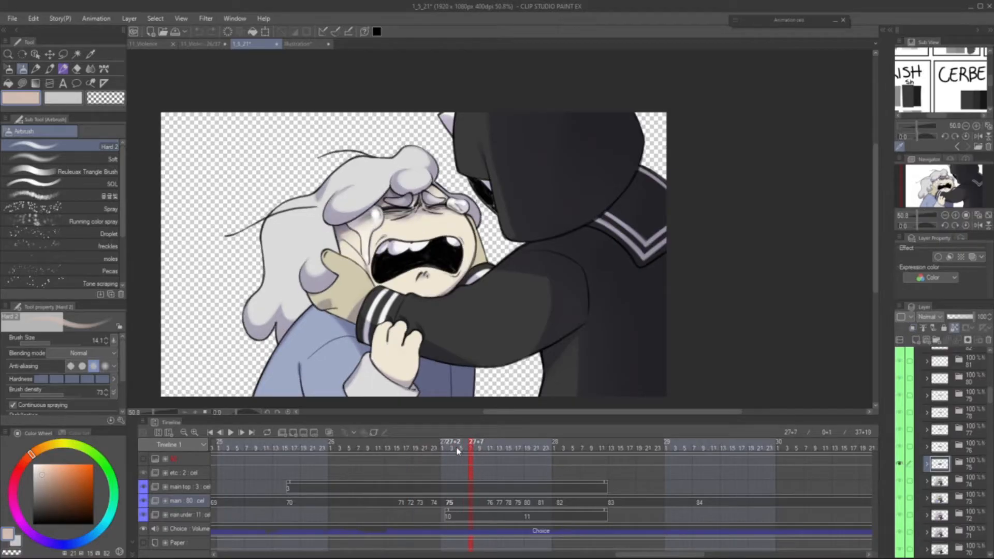
left_click(540, 448)
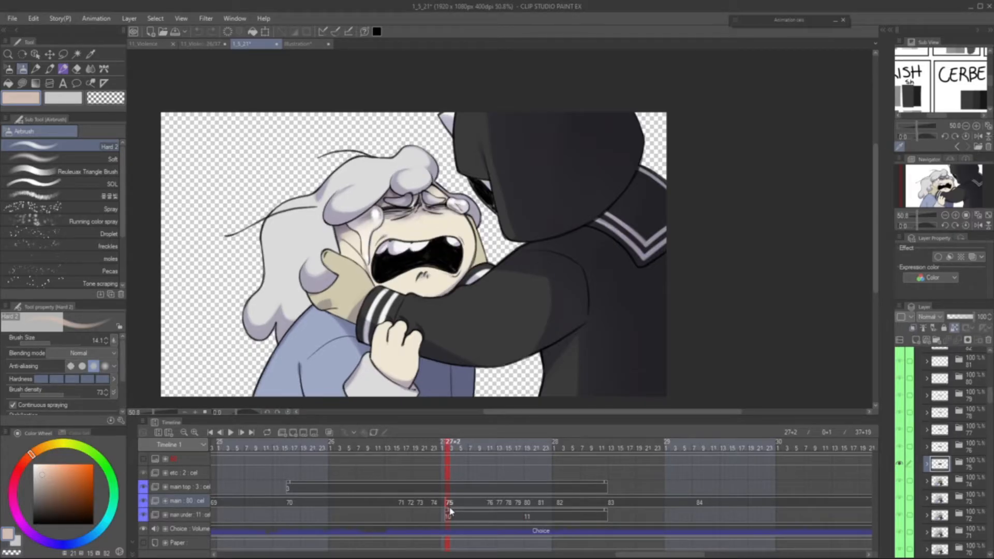
left_click(531, 456)
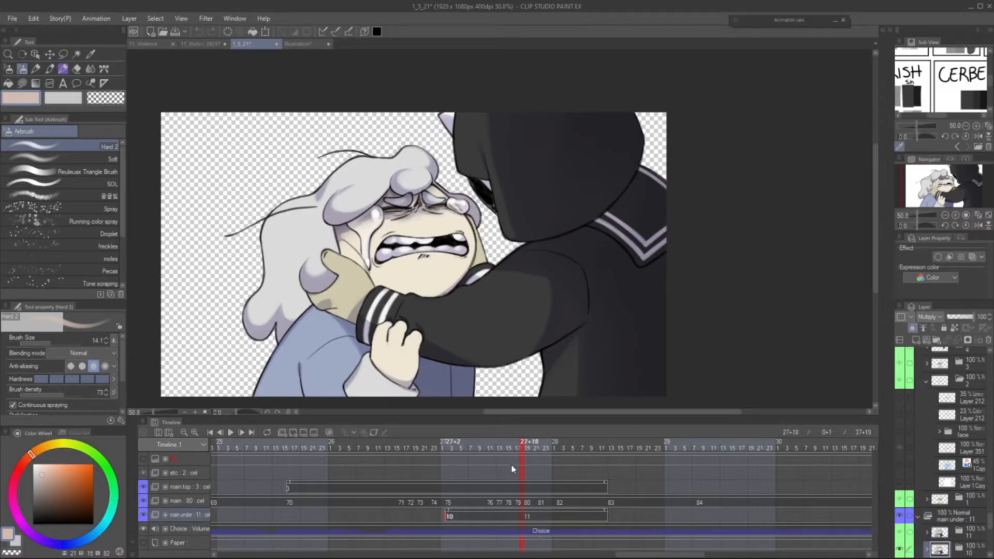
left_click(468, 447)
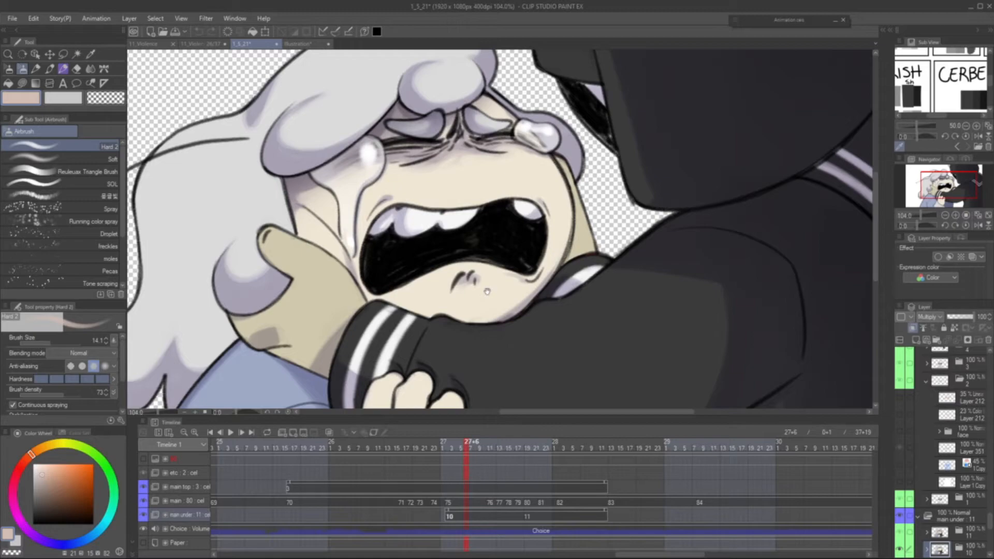
left_click(532, 448)
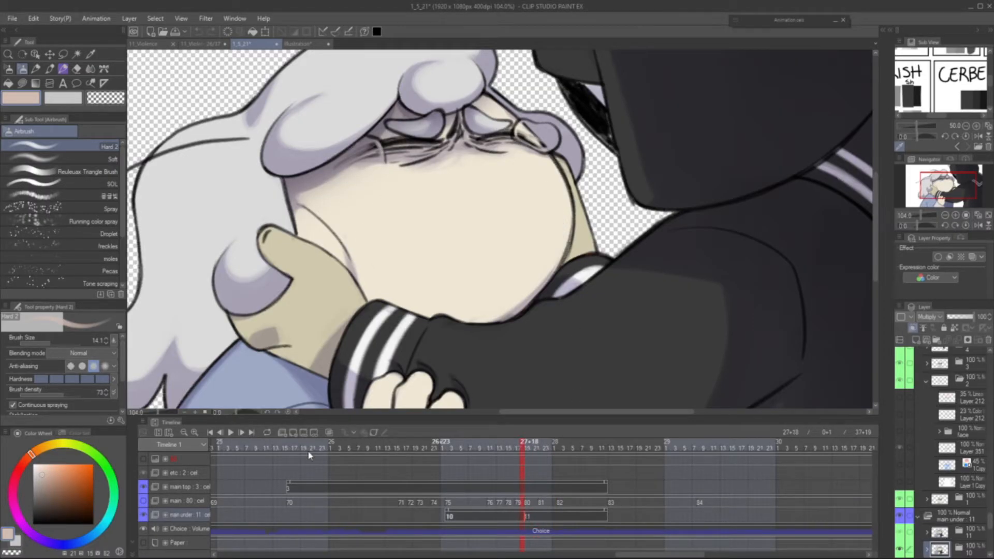
Compare the wail and grimace frames around 26+15–26+24, then jump back to the child crying alone at 21+14
left_click(510, 451)
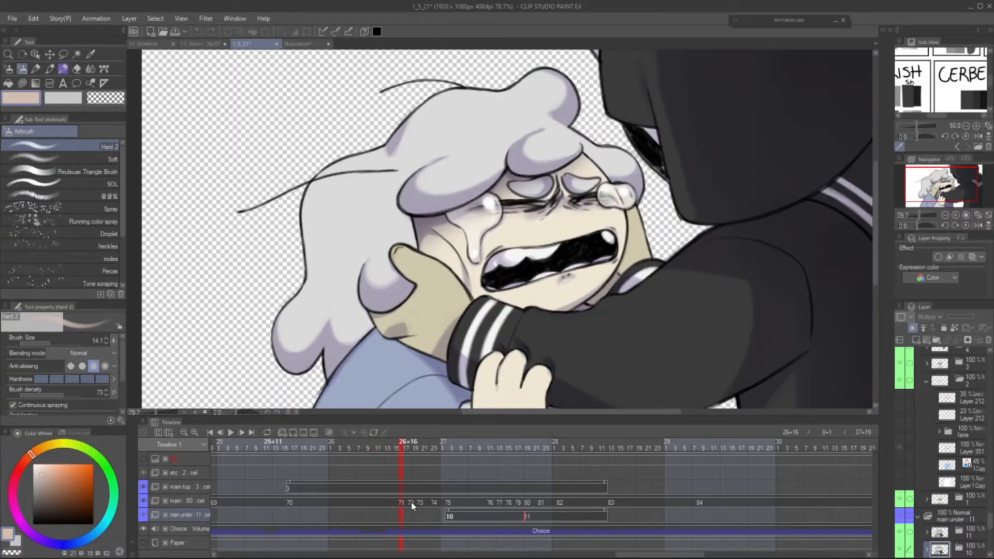
left_click(386, 449)
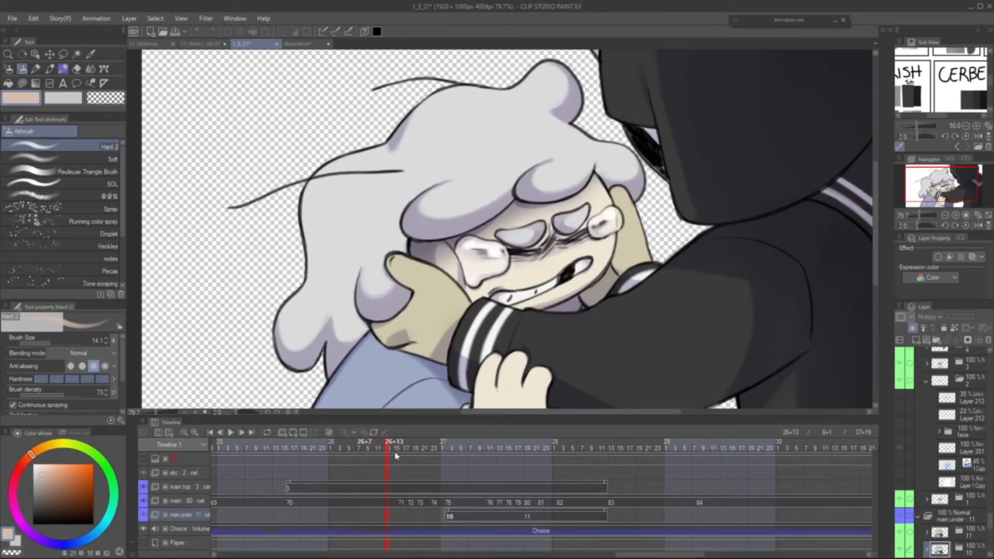
left_click(447, 448)
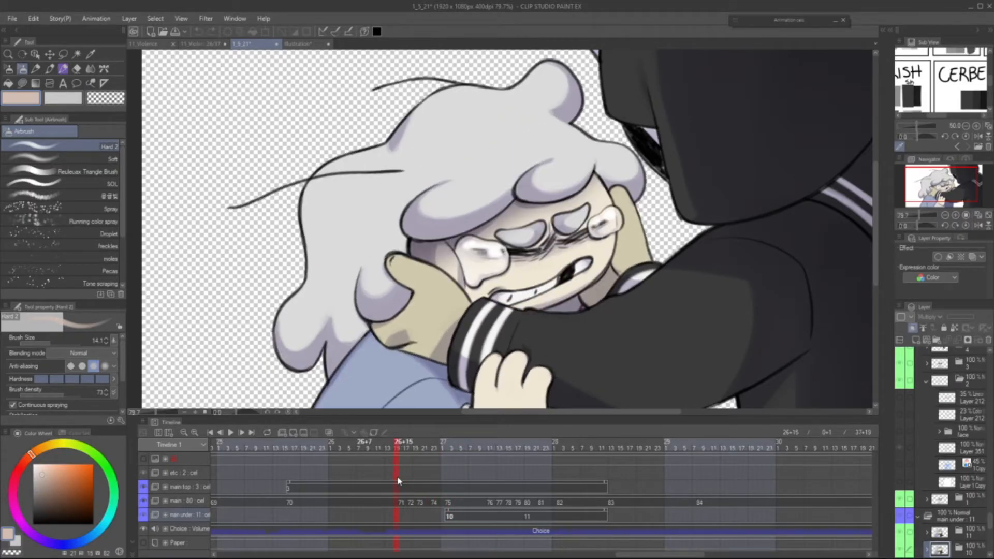
left_click(439, 481)
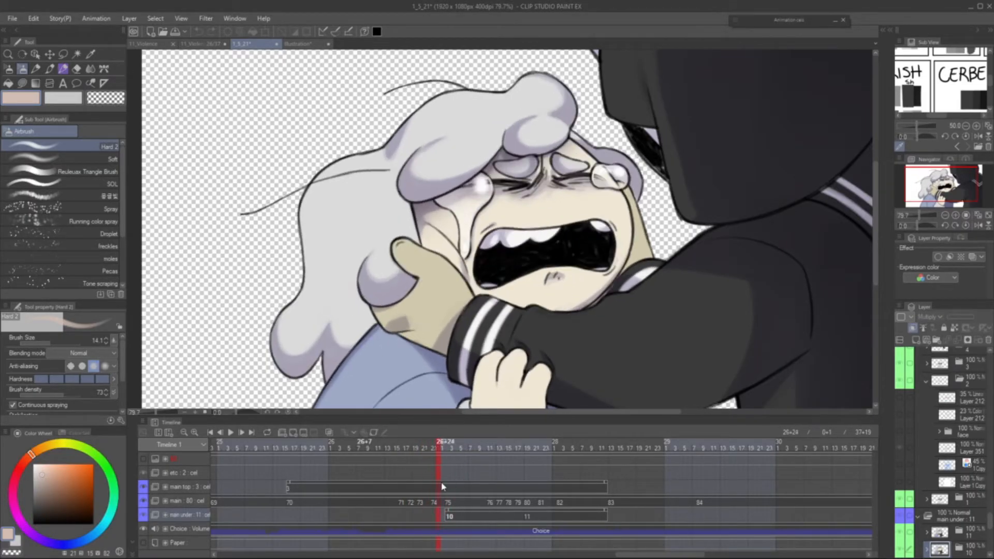
left_click(382, 486)
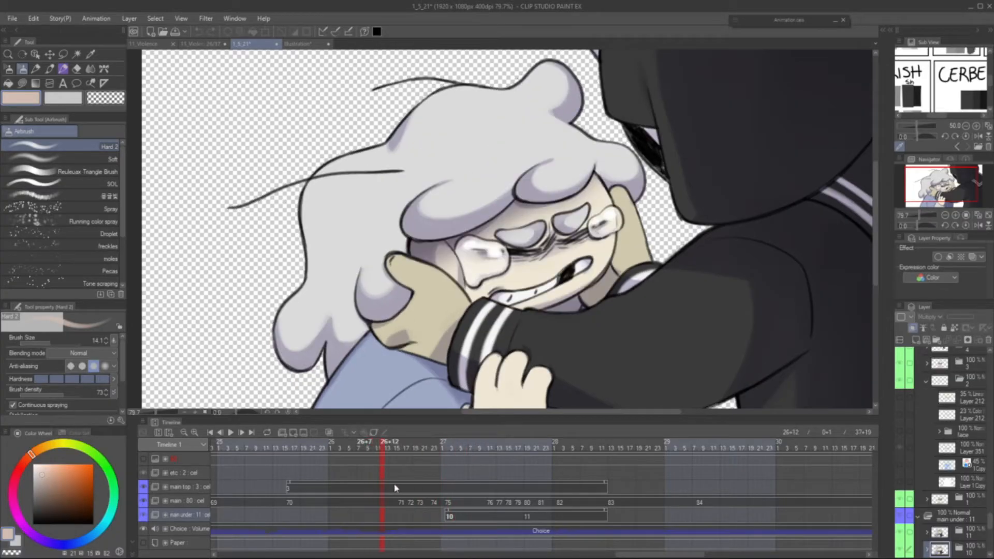
left_click(442, 447)
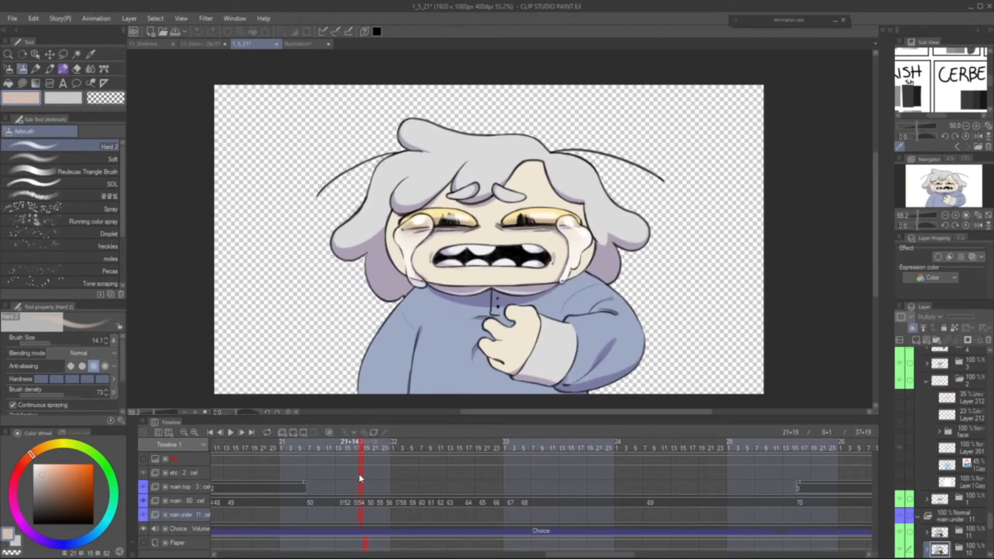
Preview the crying child's drawings between seconds 21 and 23: eyes shut, wide wail, bowed head, gritted teeth
left_click(460, 447)
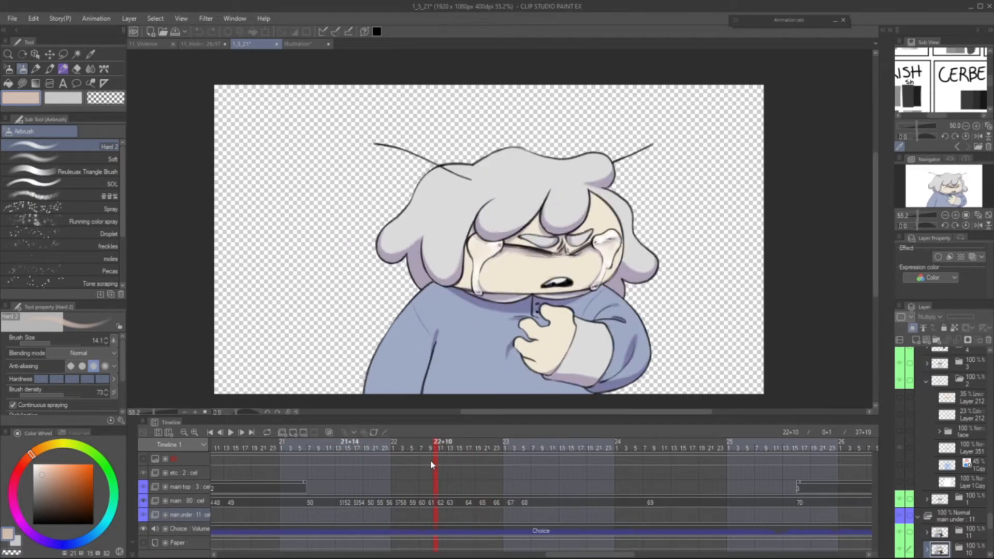
left_click(361, 449)
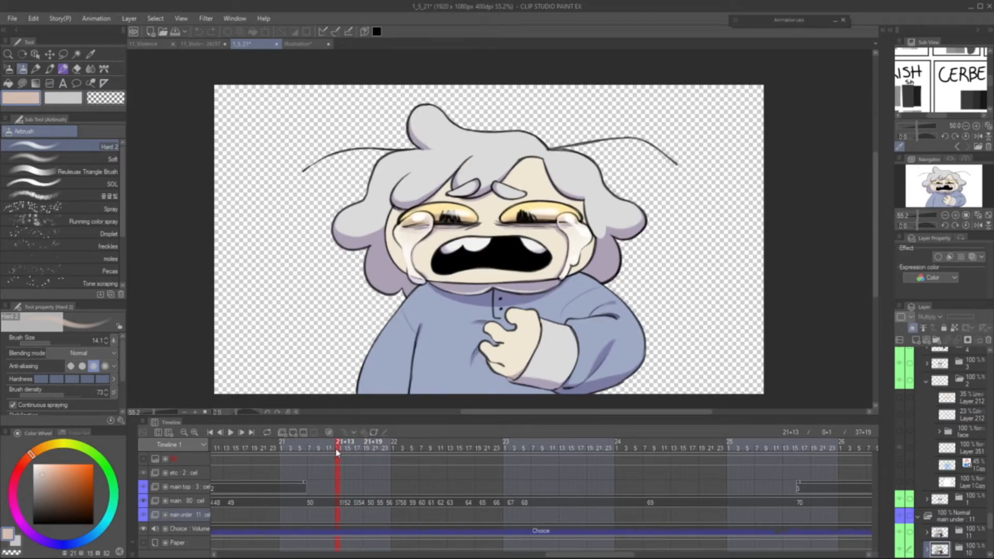
left_click(402, 444)
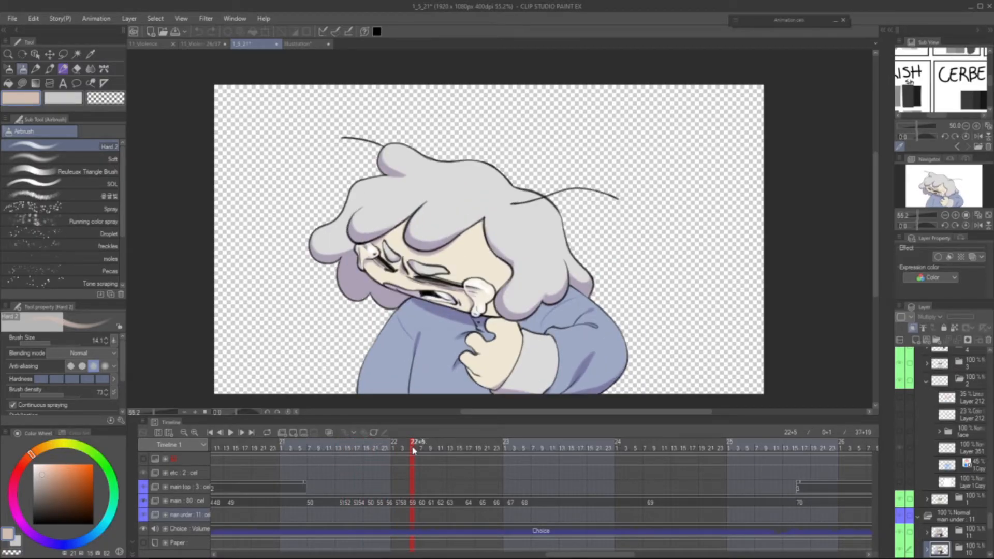
left_click(515, 457)
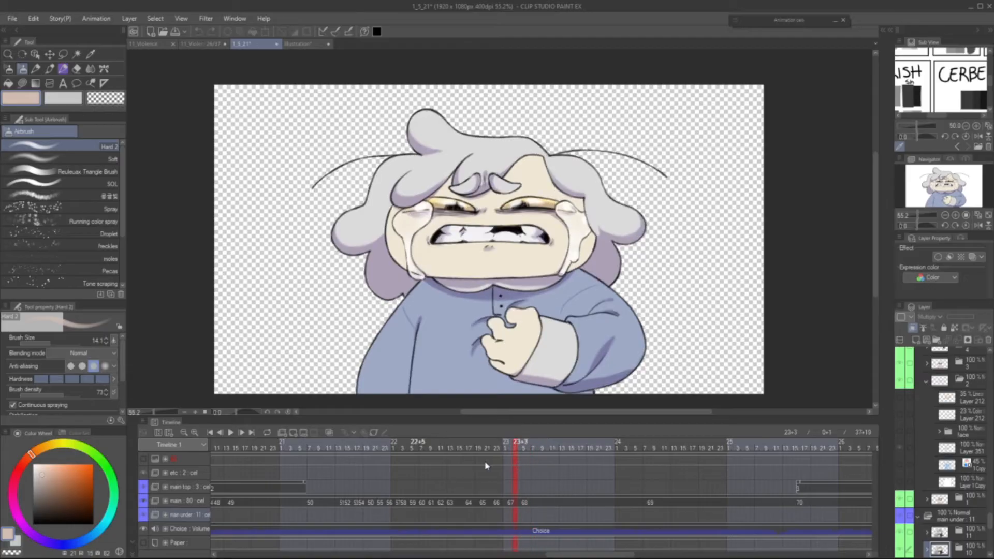
Revisit the wail, bowed-head 22+5 and 22+7 drawings, ending on the teeth-clenched frame 22+14
left_click(373, 448)
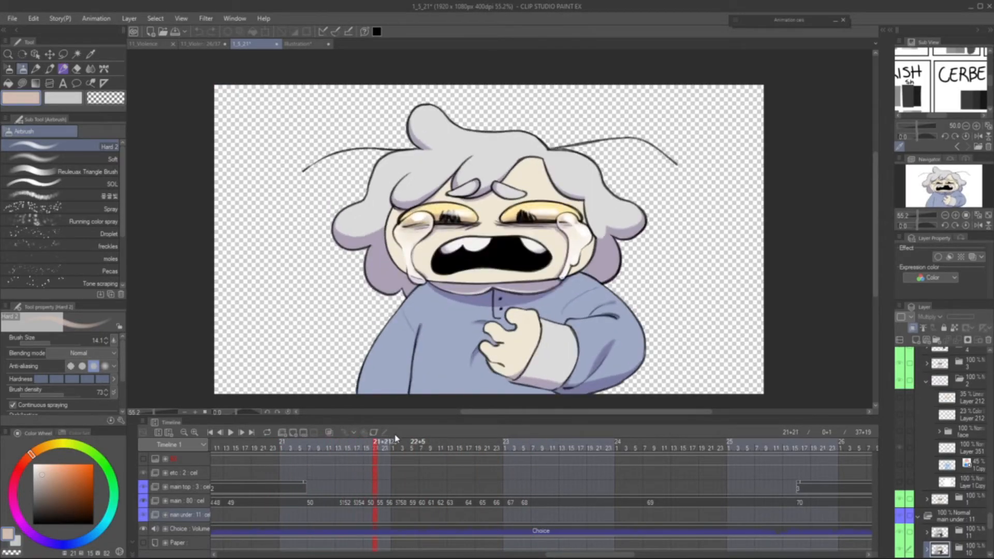
left_click(490, 448)
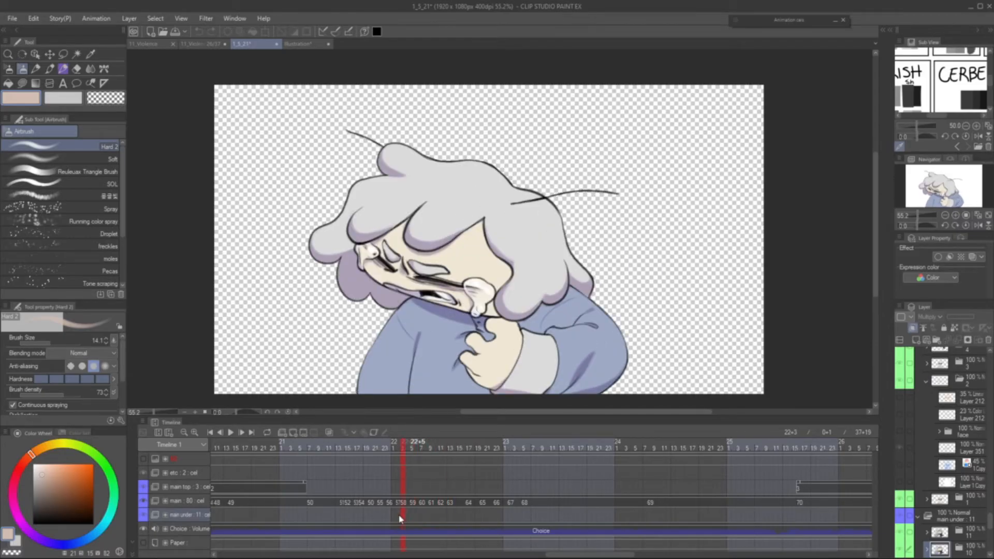
left_click(472, 502)
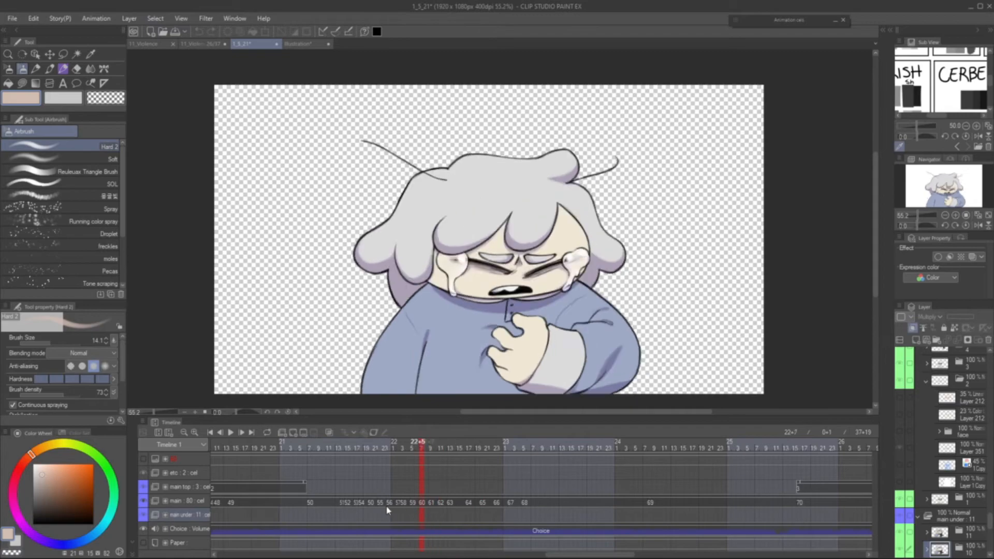
left_click(454, 457)
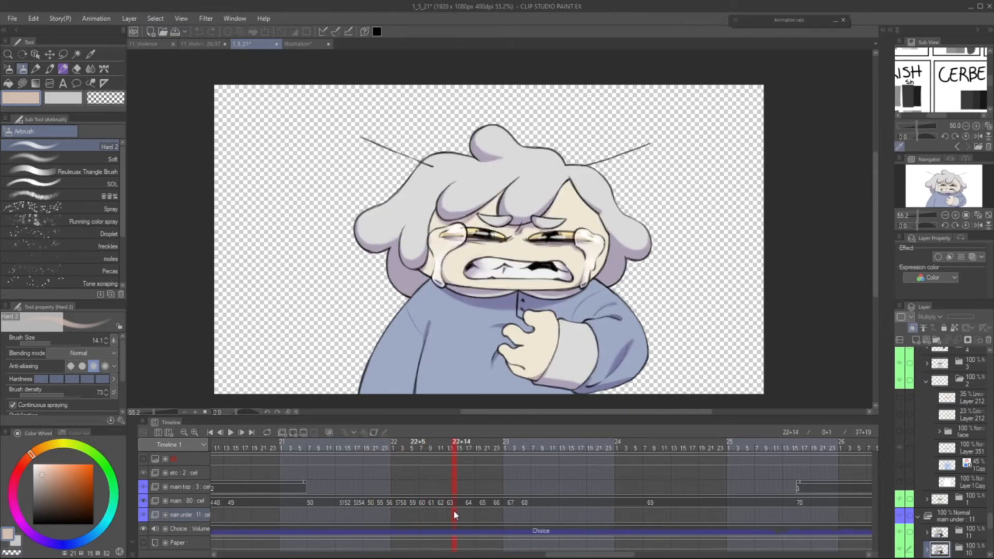